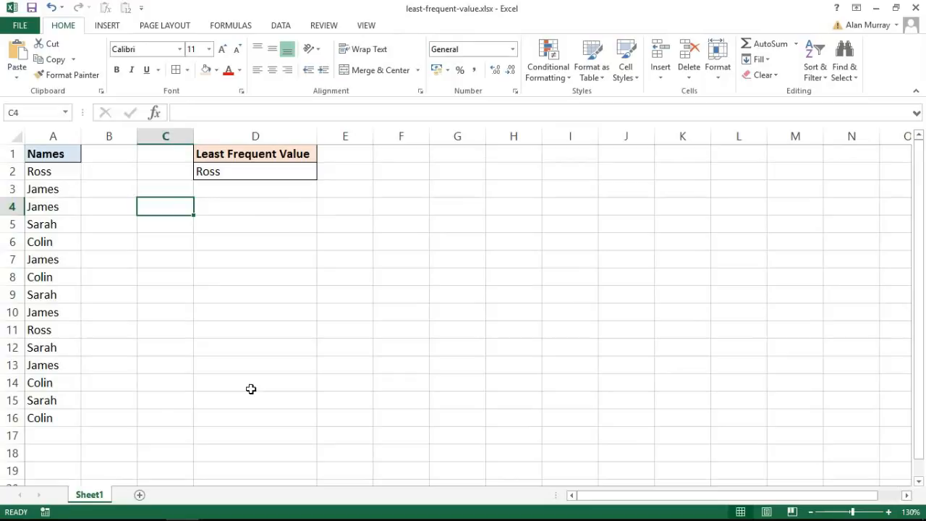
mouse_move(61, 340)
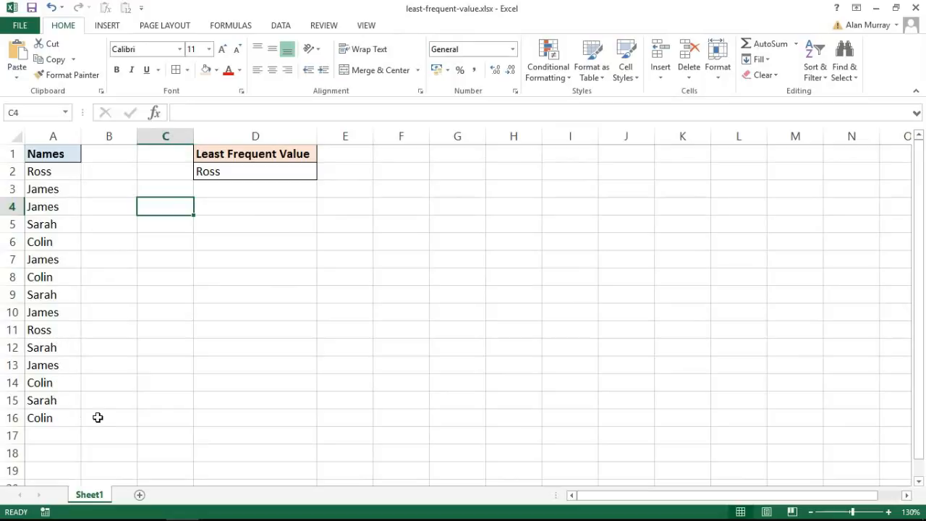
mouse_move(173, 314)
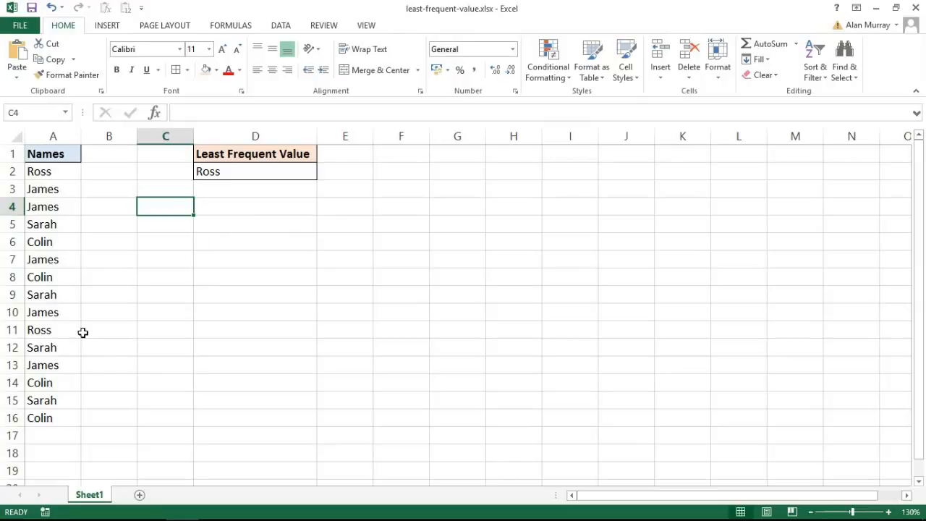
mouse_move(66, 352)
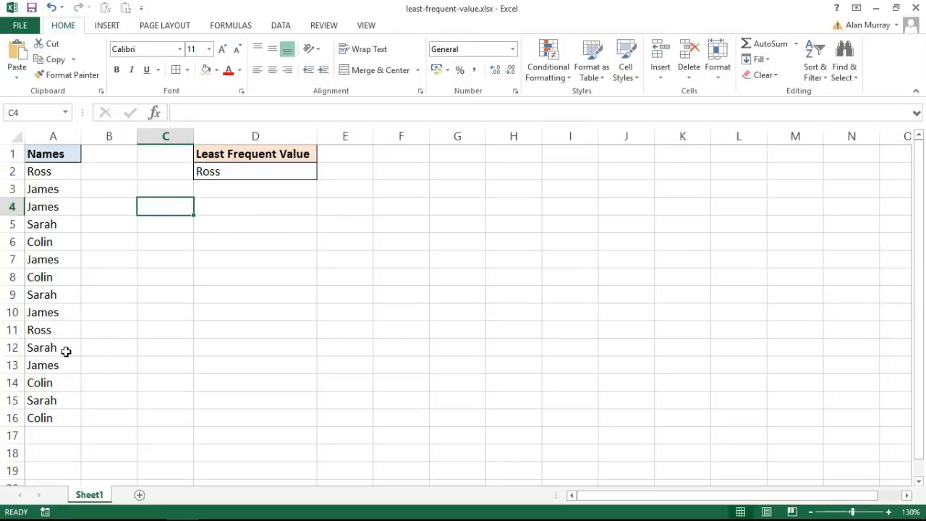
mouse_move(136, 387)
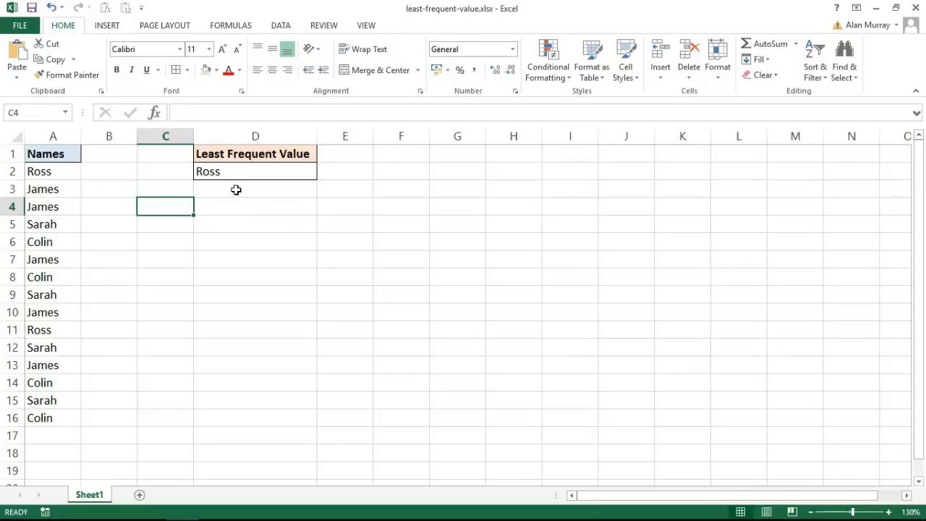
mouse_move(238, 215)
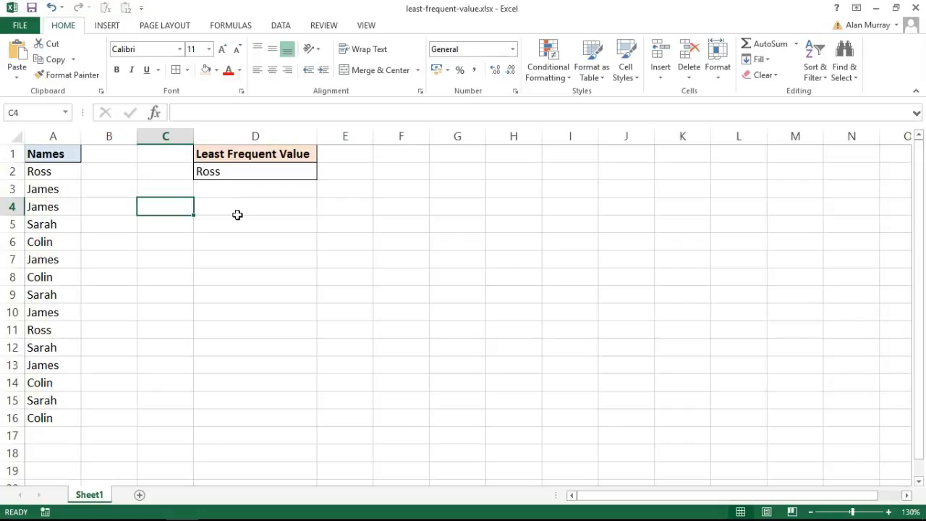
mouse_move(278, 174)
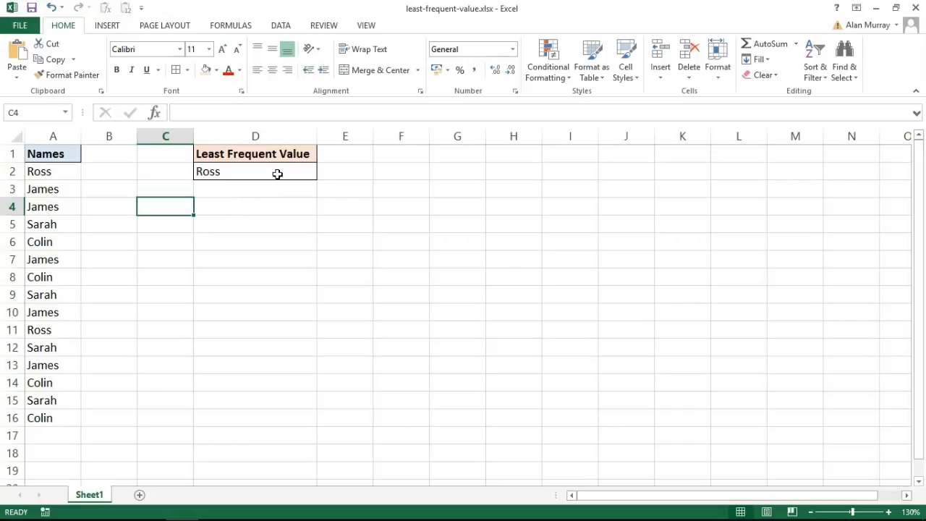
Step: Array-enter =INDEX(A2:A16,MATCH(MIN(COUNTIF(...)),COUNTIF(...),0)) in D2 and select the inner COUNTIF
type("=INDEX(A2:A16,MATCH(MIN(COUNTIF(A2:A16,A2:A16)),COUNTIF(A2:A16,A2:A16),0))")
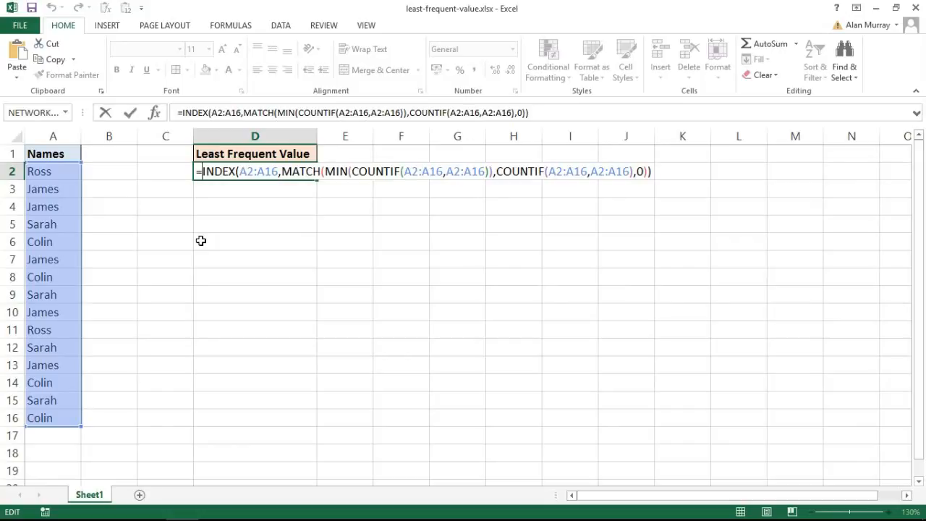
key("ctrl+shift+enter")
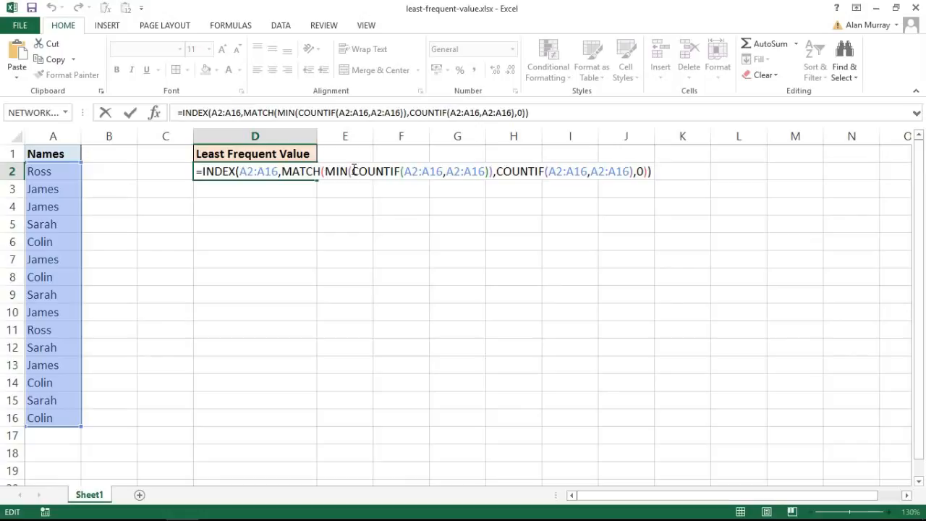
double_click(375, 171)
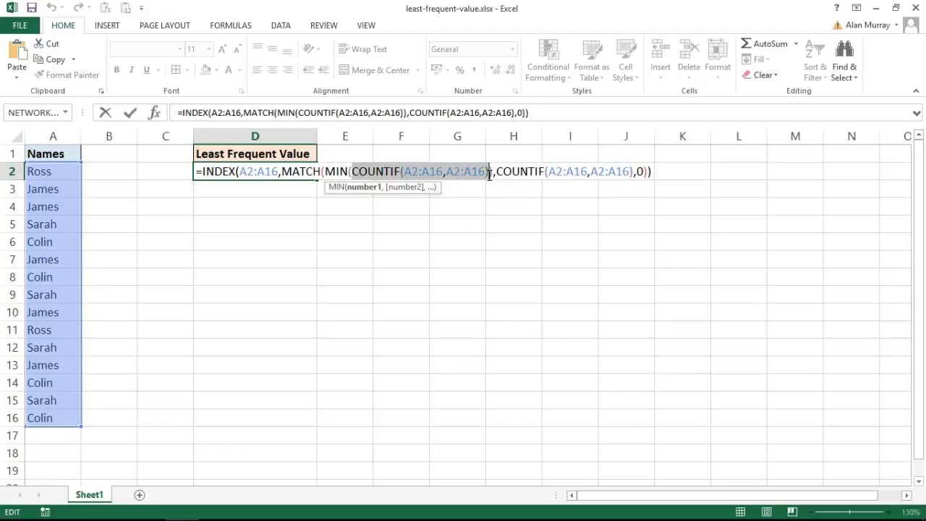
Step: Evaluate the COUNTIF inside MIN into the counts array {2;5;5;4;4;5;4;4;5;2;4;5;4;4;4}
key("F9")
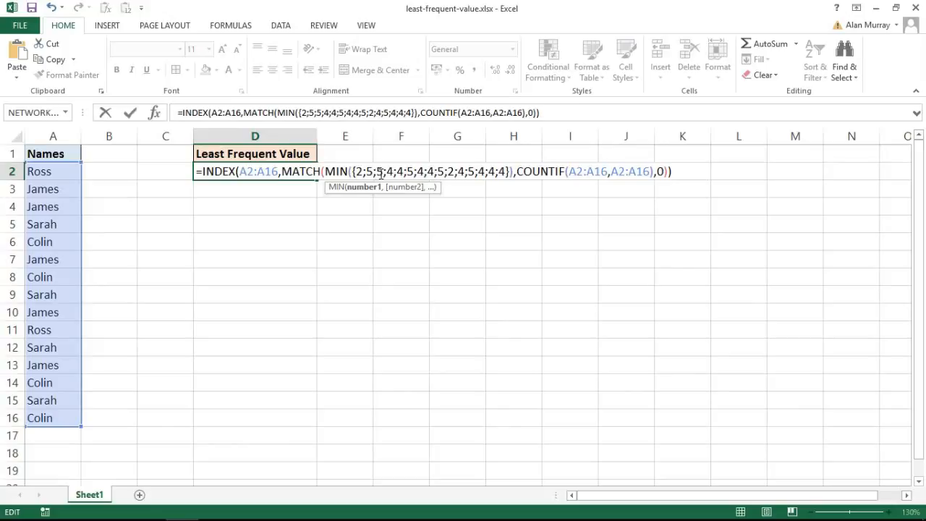
mouse_move(170, 205)
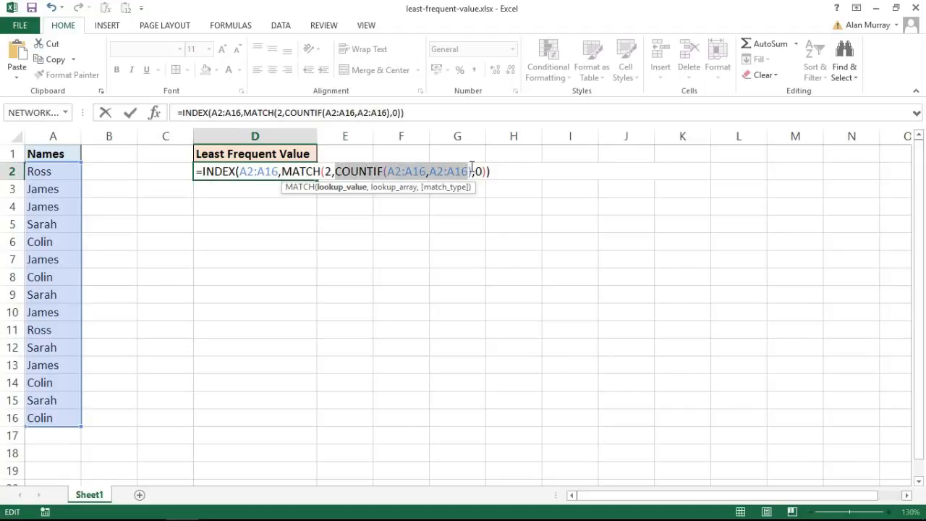
Step: Evaluate MATCH's second COUNTIF into its counts array so MATCH looks up 2
key("F9")
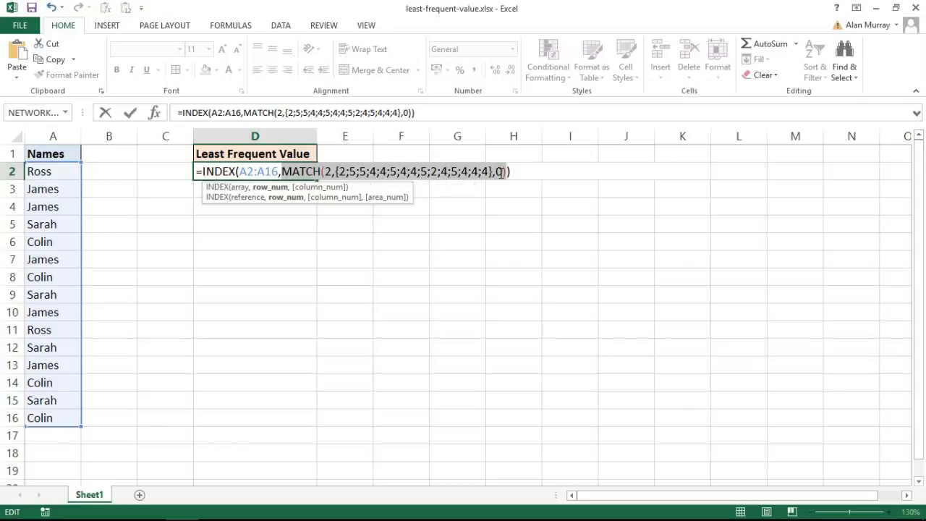
mouse_move(476, 231)
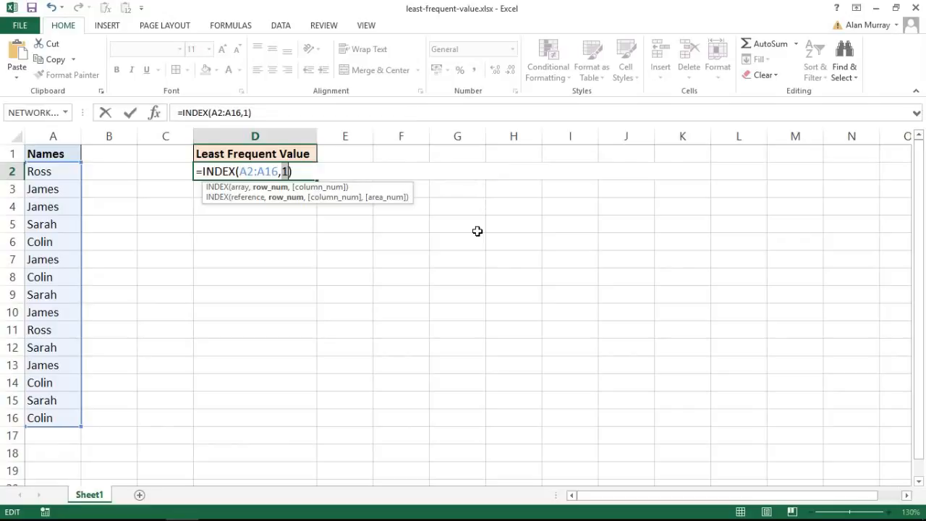
mouse_move(41, 297)
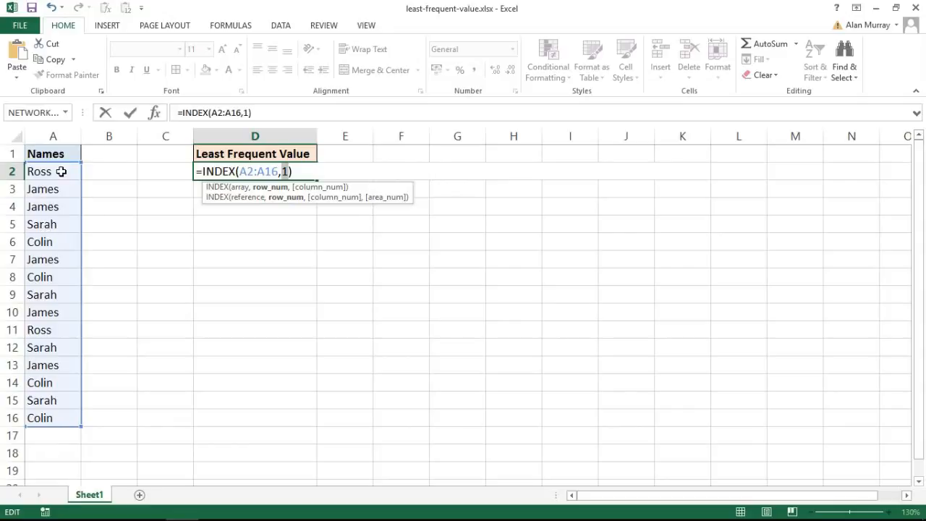
mouse_move(137, 178)
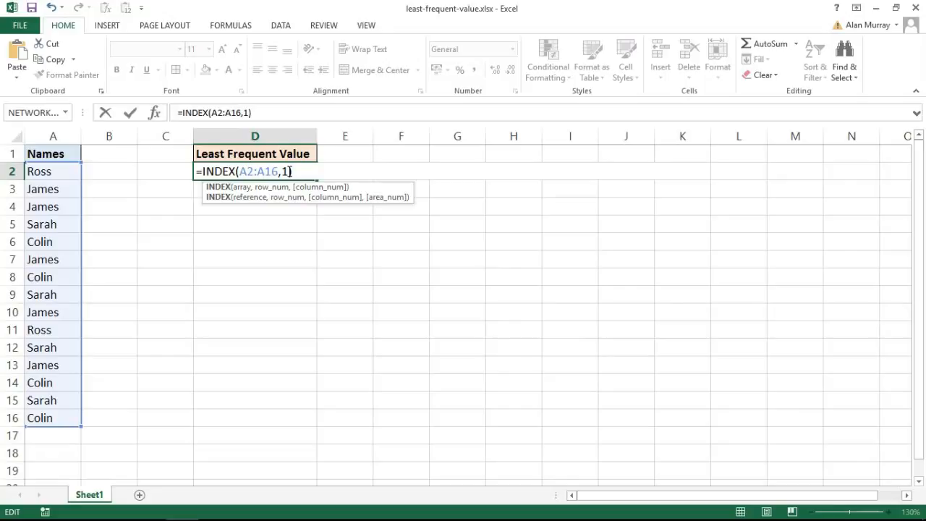
Step: Discard the evaluations, restoring D2's array formula that shows Ross as least frequent
key("ctrl+shift+enter")
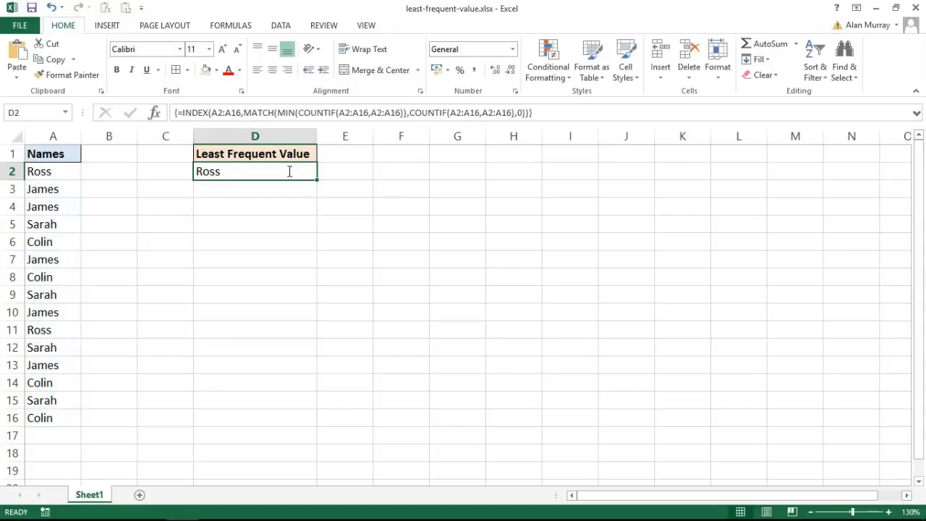